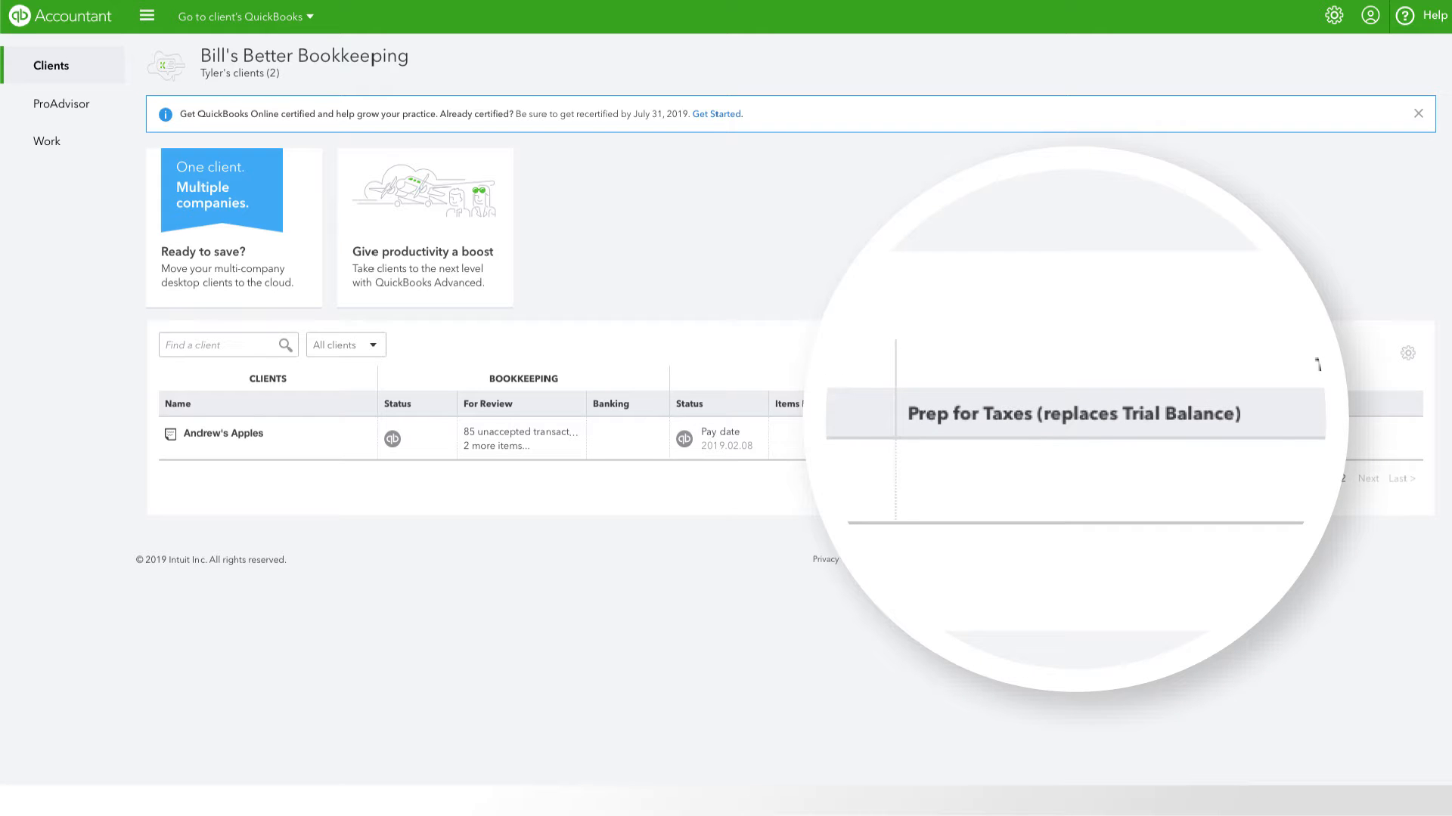
# - Open Andrew's Apples' Prep for Taxes page for tax year 2018
pyautogui.click(225, 433)
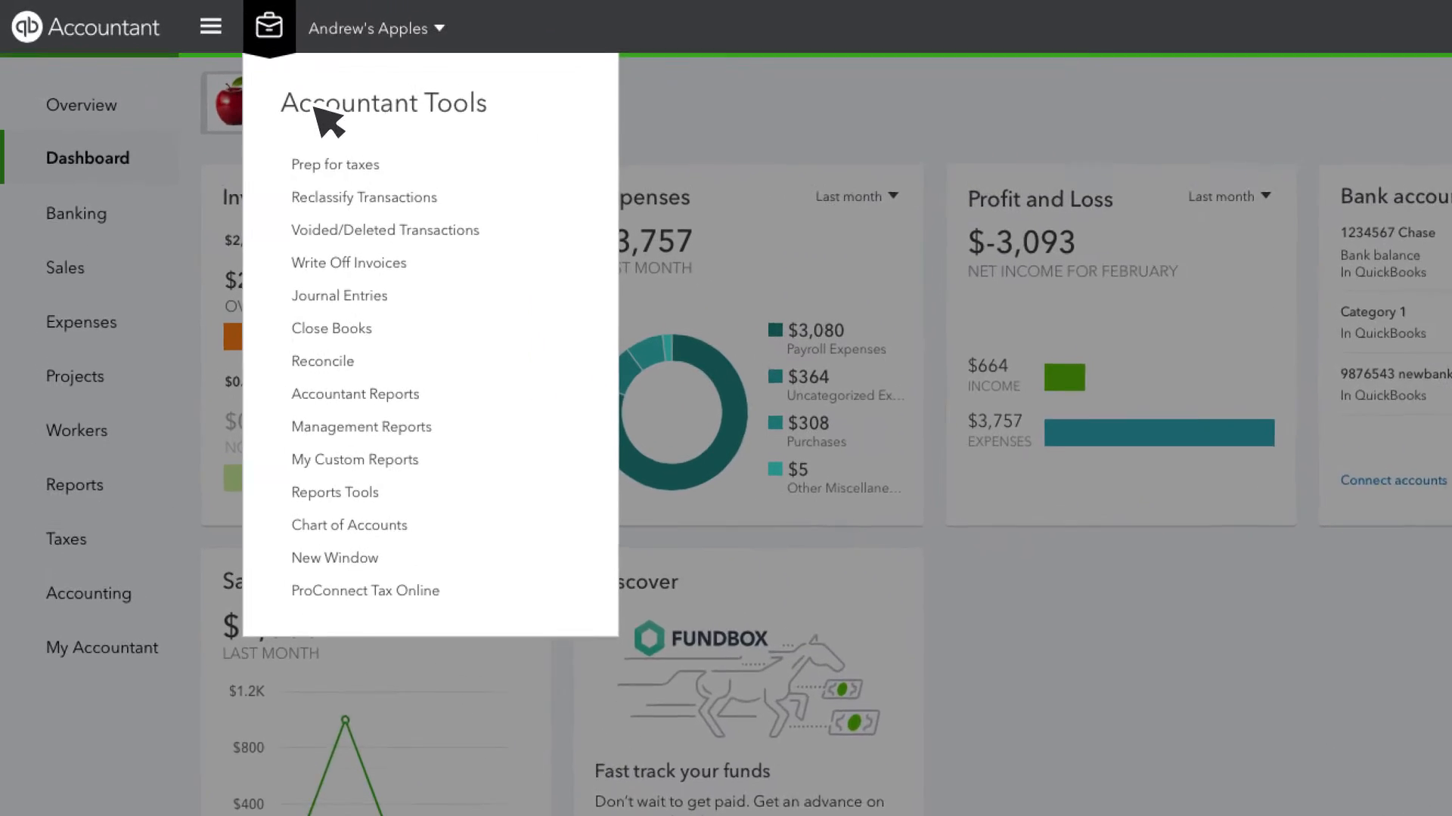
pyautogui.click(335, 165)
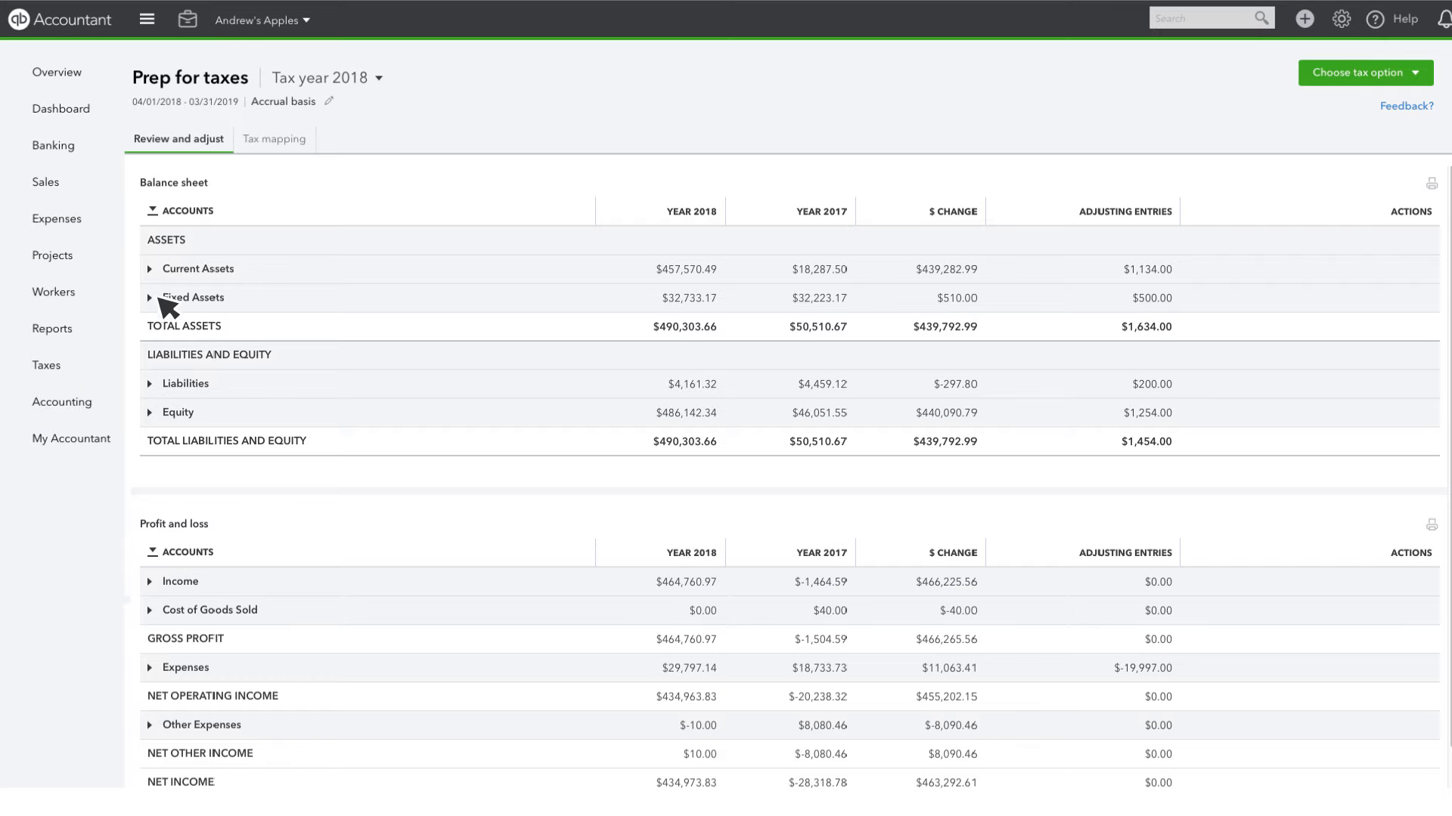
# - Inspect Current Assets bank accounts and surface the five changes since Oct 31, 2017
pyautogui.click(149, 268)
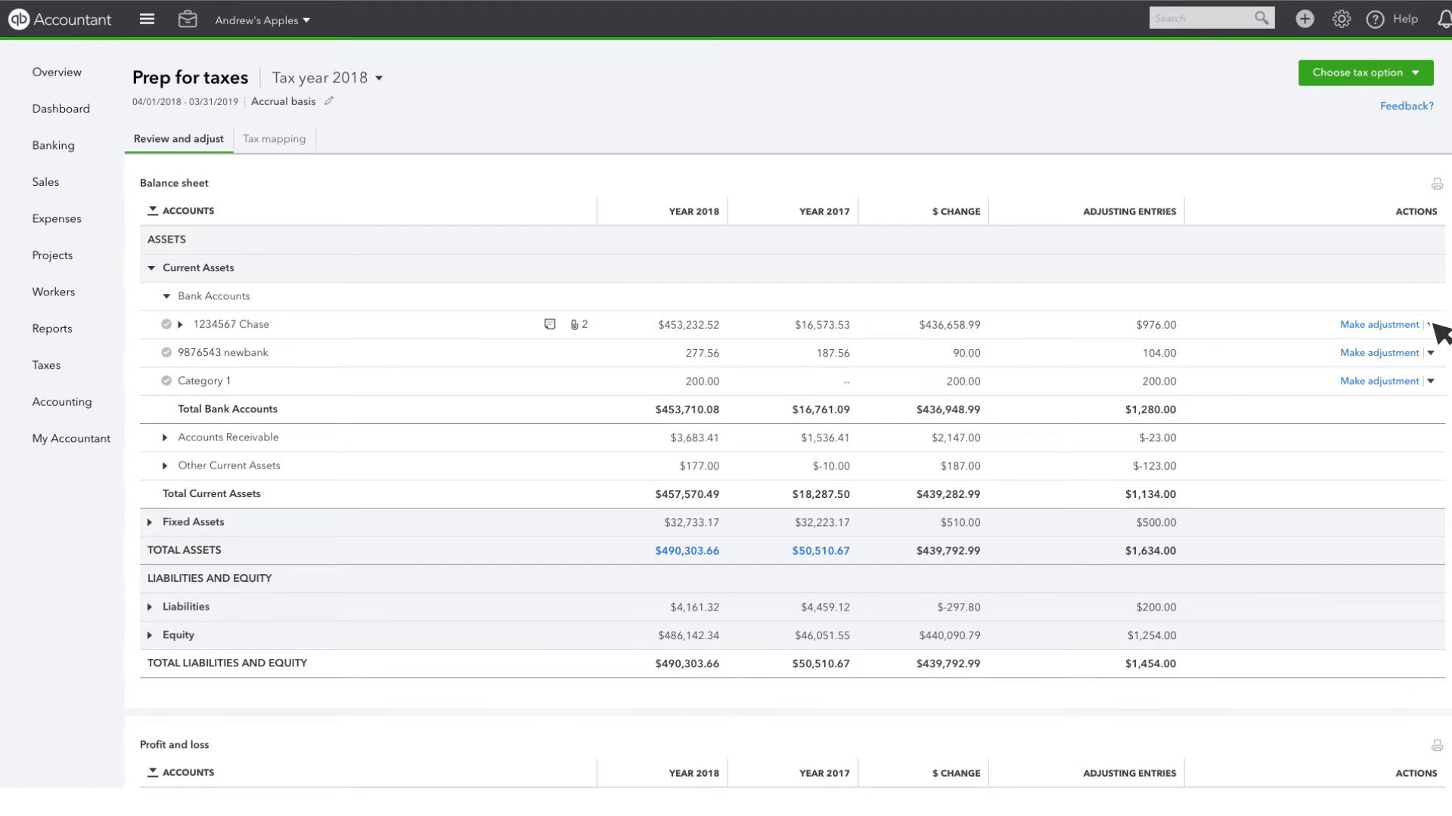
pyautogui.click(1431, 324)
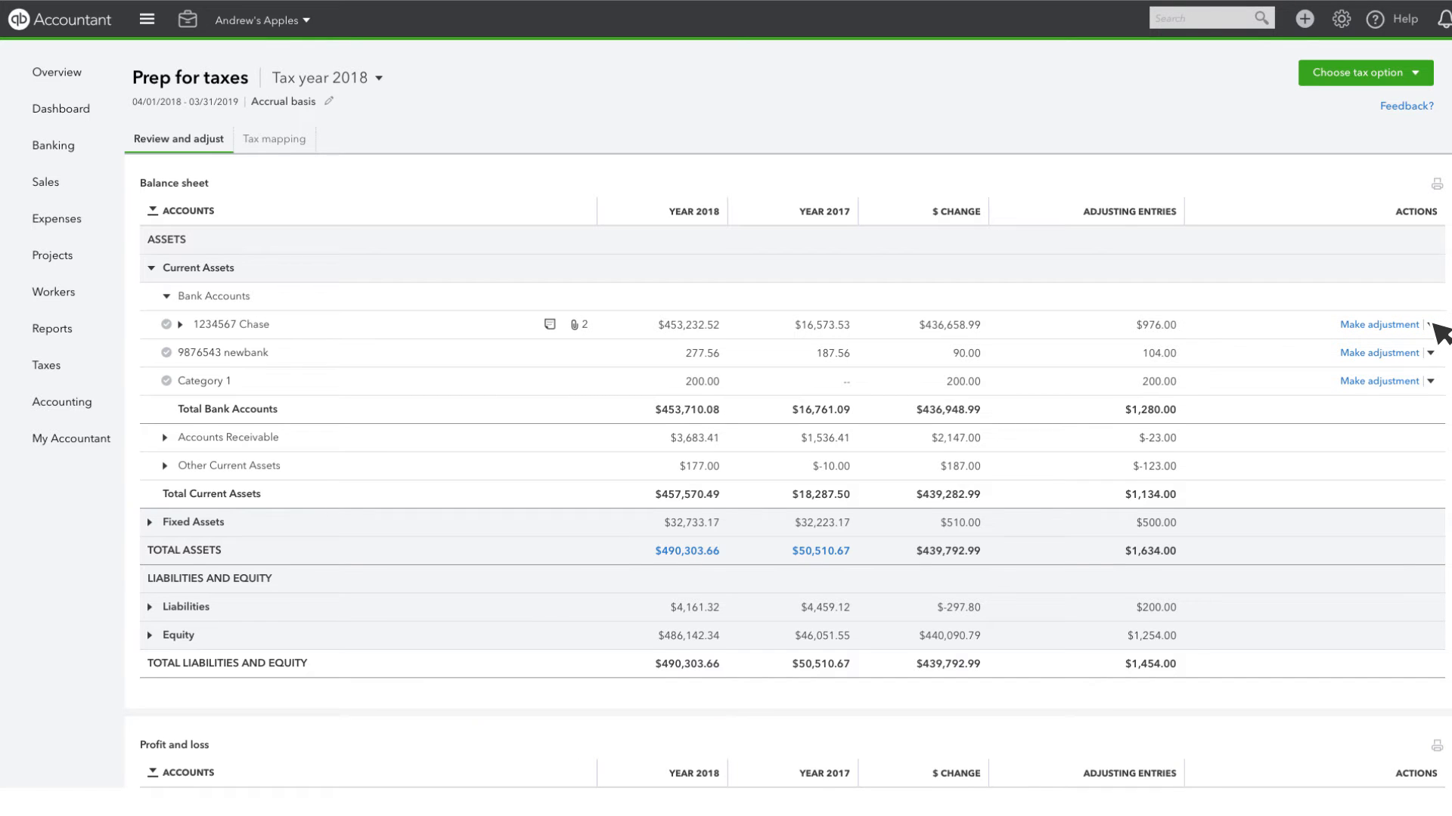
pyautogui.click(186, 18)
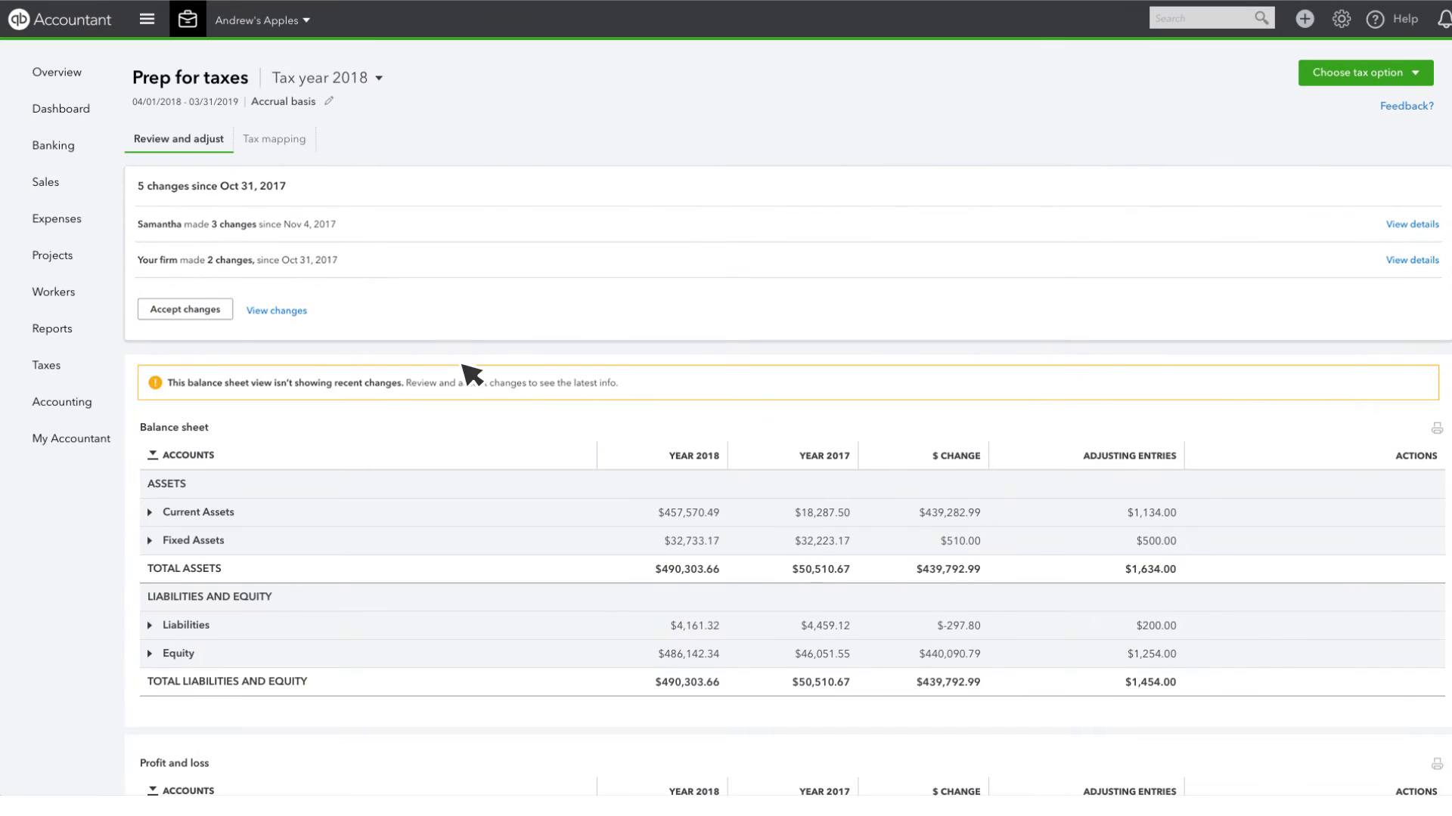
# - Review Samantha's three updated transactions, then go back to Prep for Taxes
pyautogui.click(1410, 223)
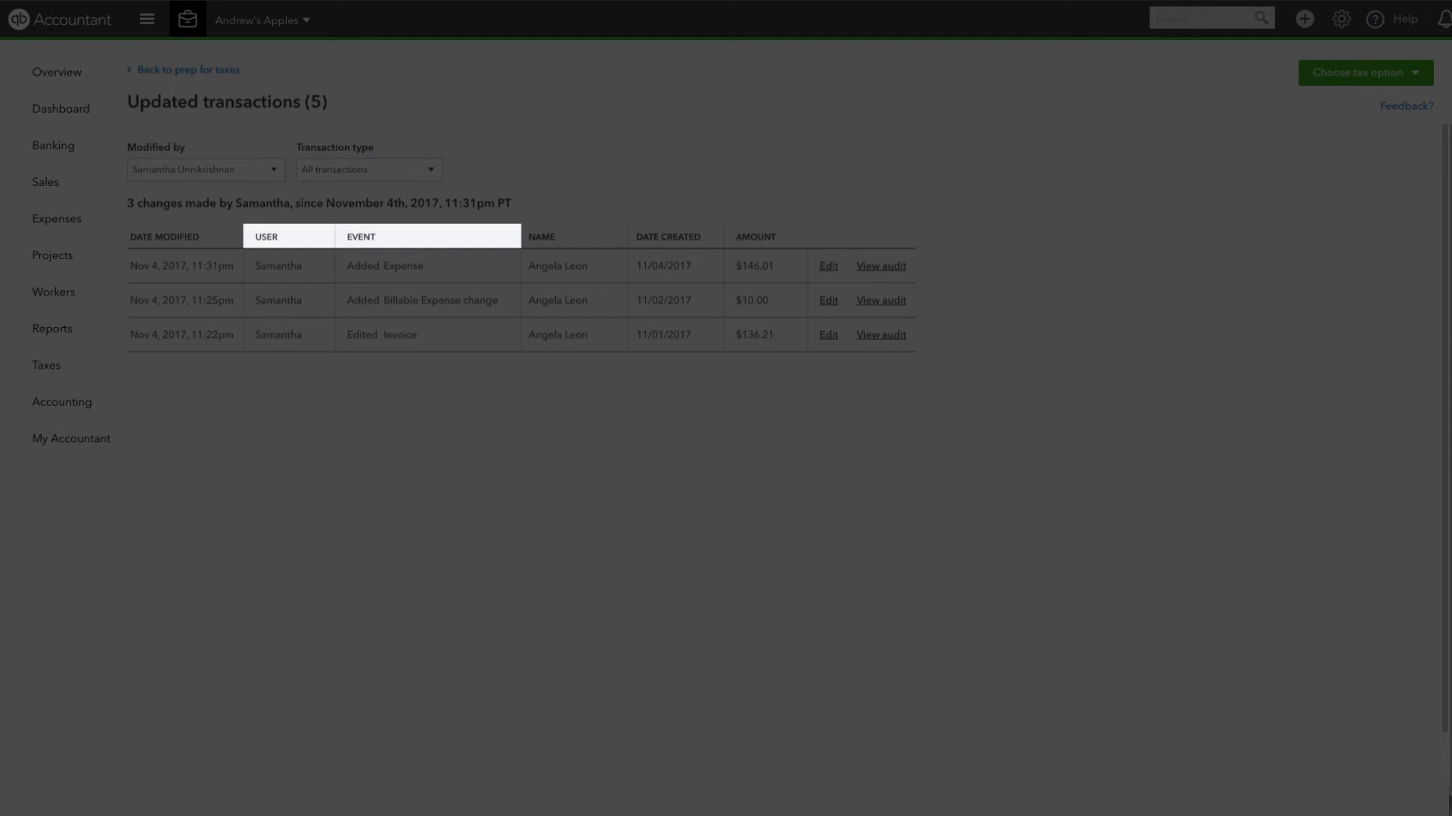
pyautogui.click(189, 69)
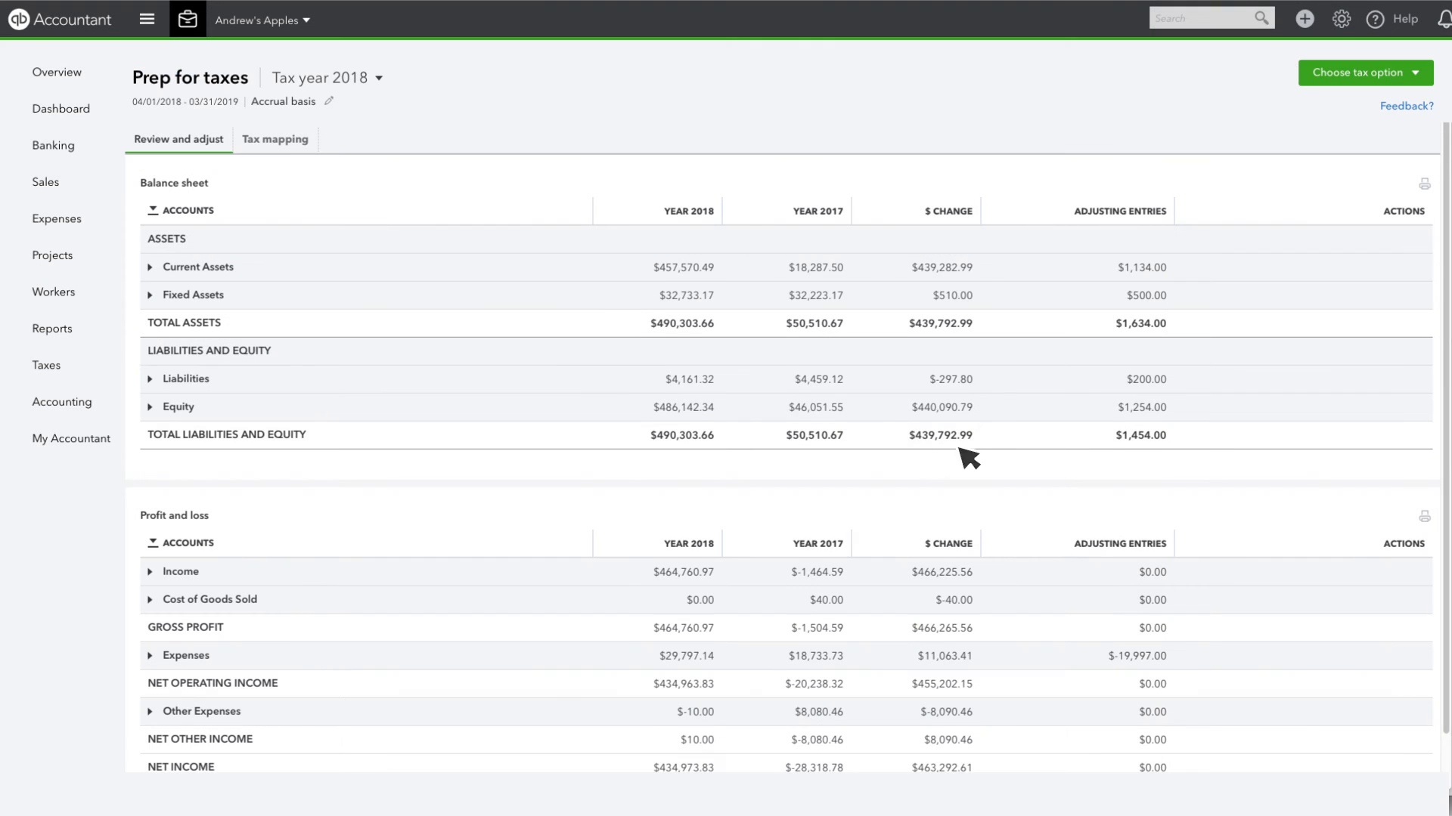
pyautogui.moveTo(275, 139)
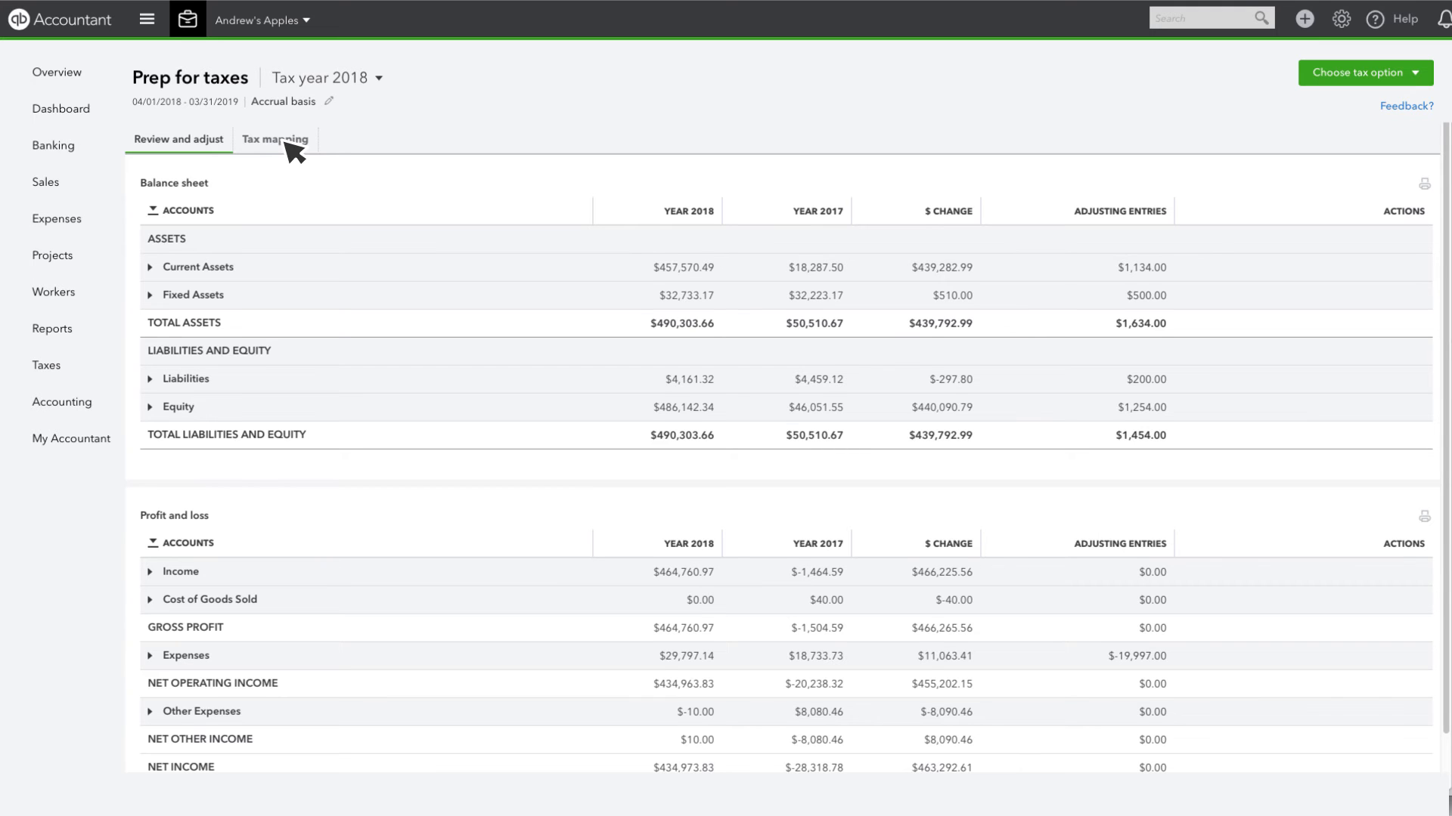
# - Show Form 1120 tax mapping and begin assigning a line to Payroll Expenses - test
pyautogui.click(274, 140)
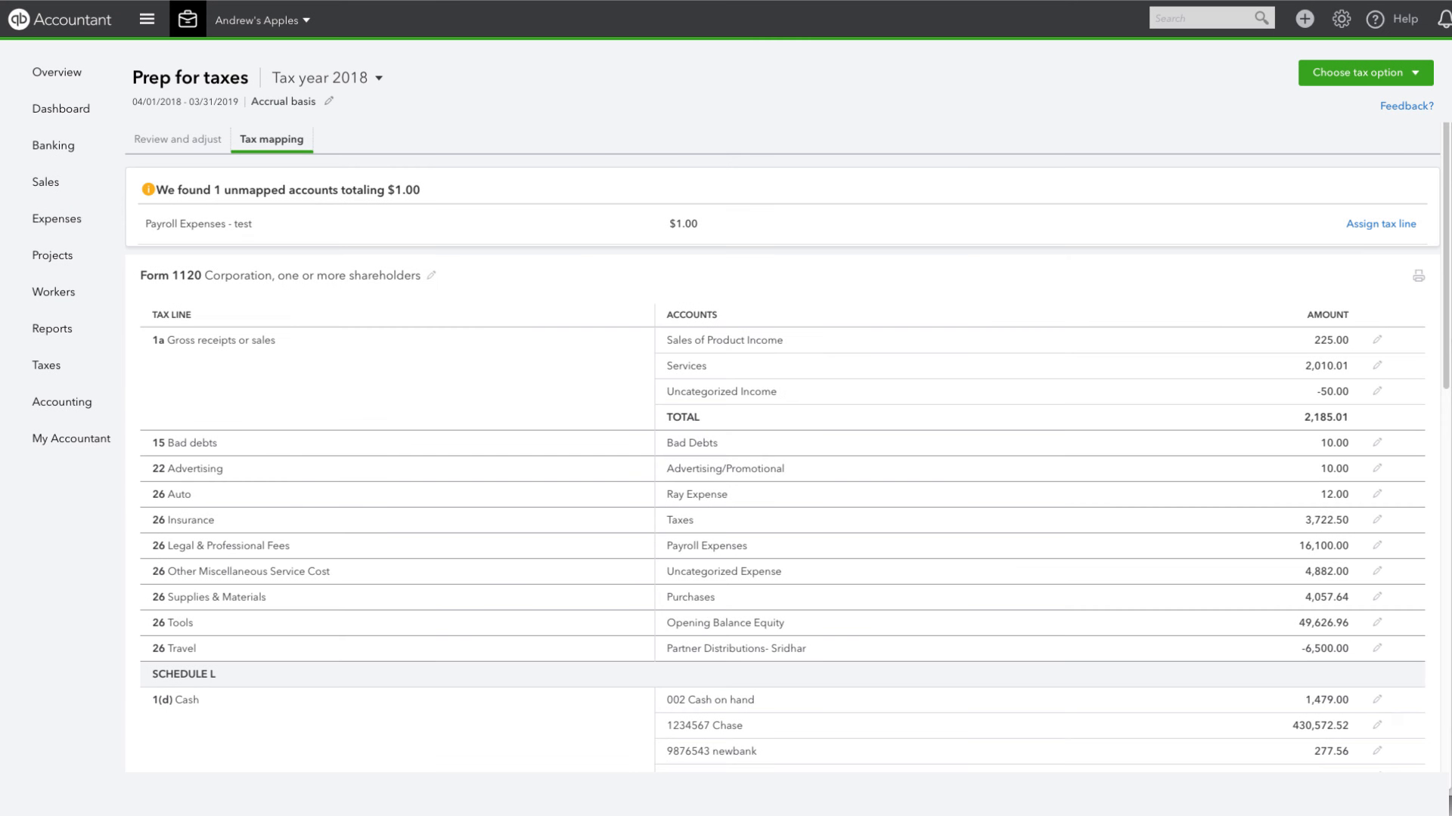
pyautogui.moveTo(1383, 233)
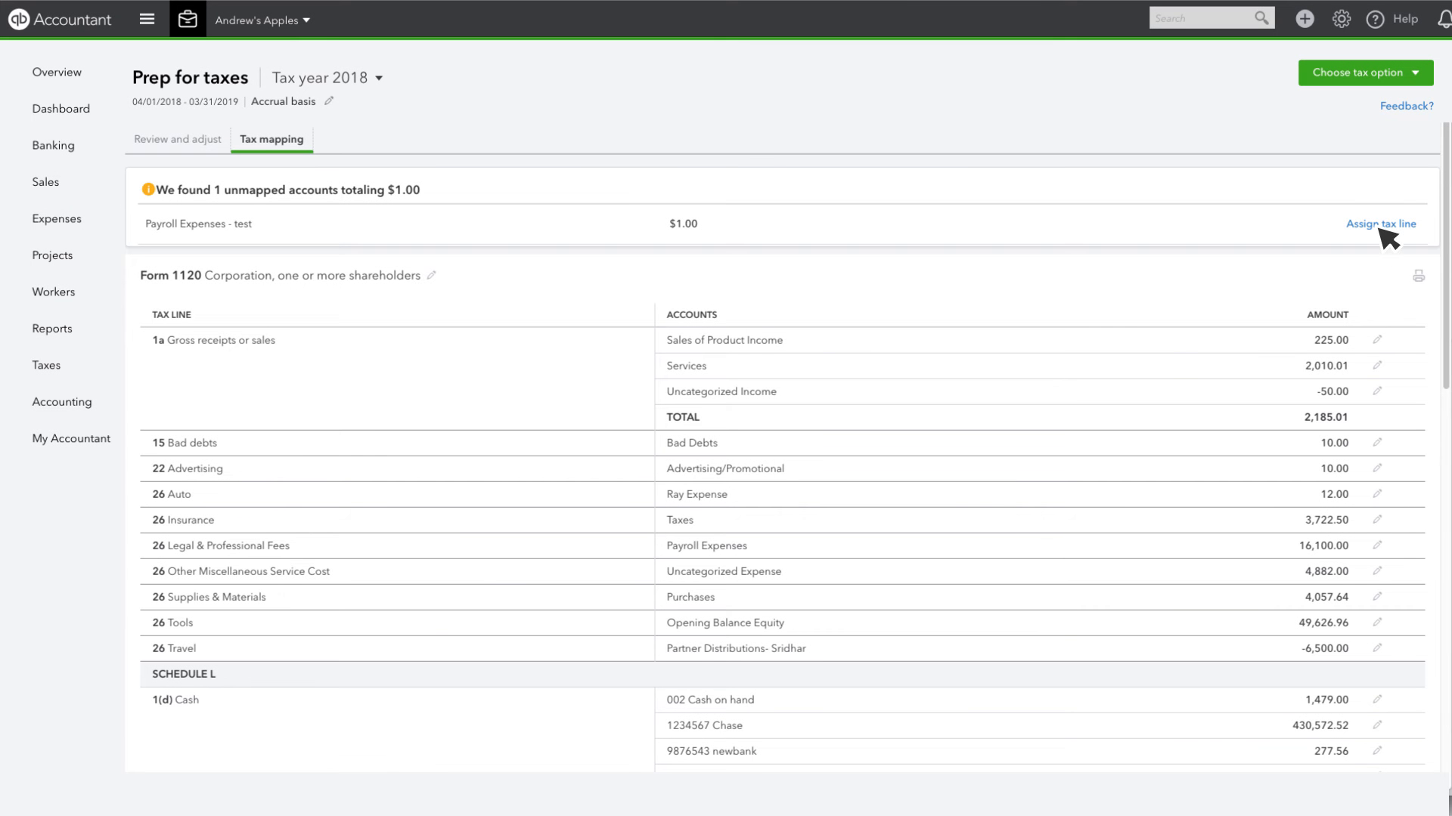
pyautogui.click(1381, 223)
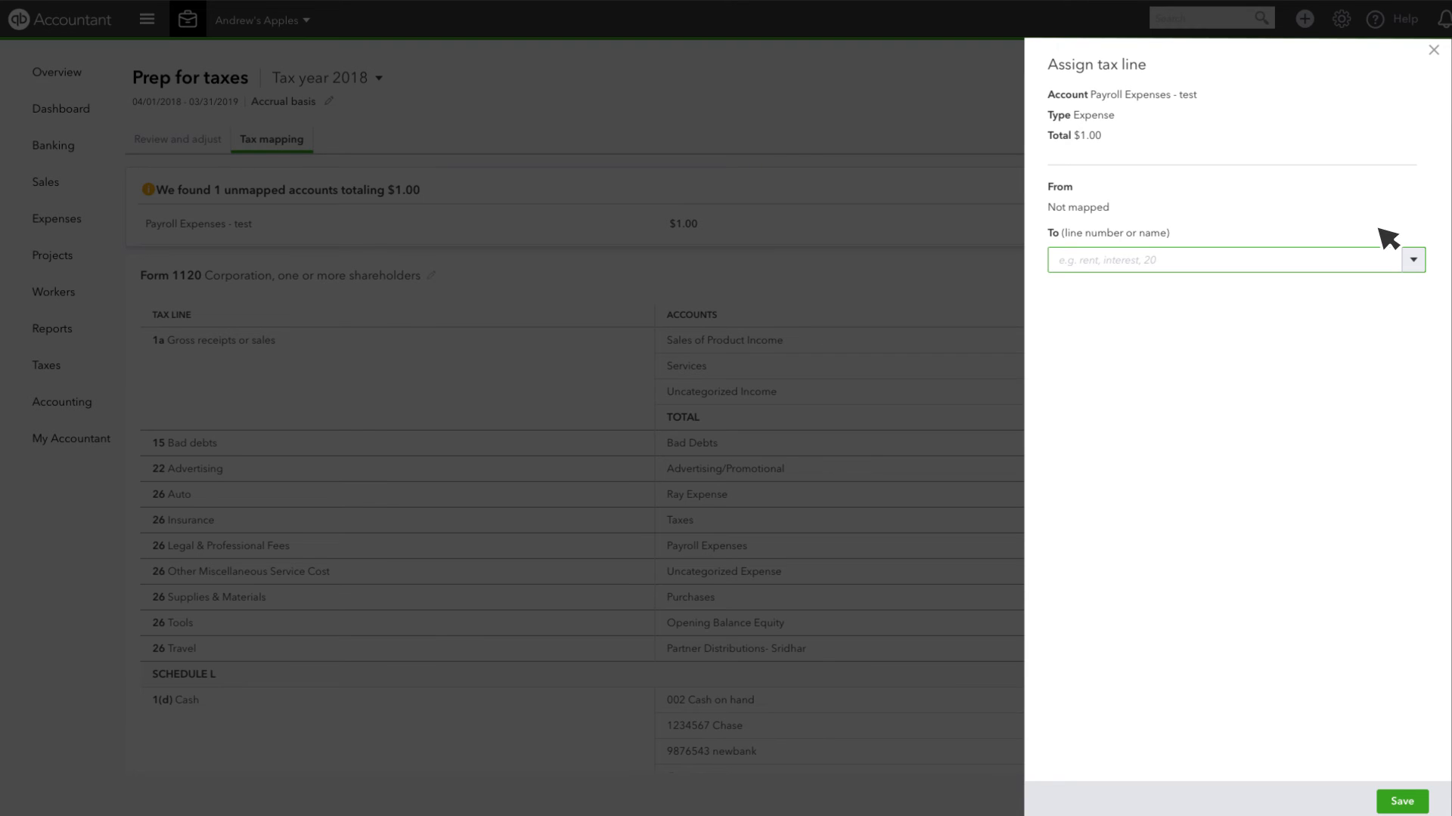
# - Assign Payroll Expenses - test to 18(d) Other Current Liabilities and save
pyautogui.click(1204, 260)
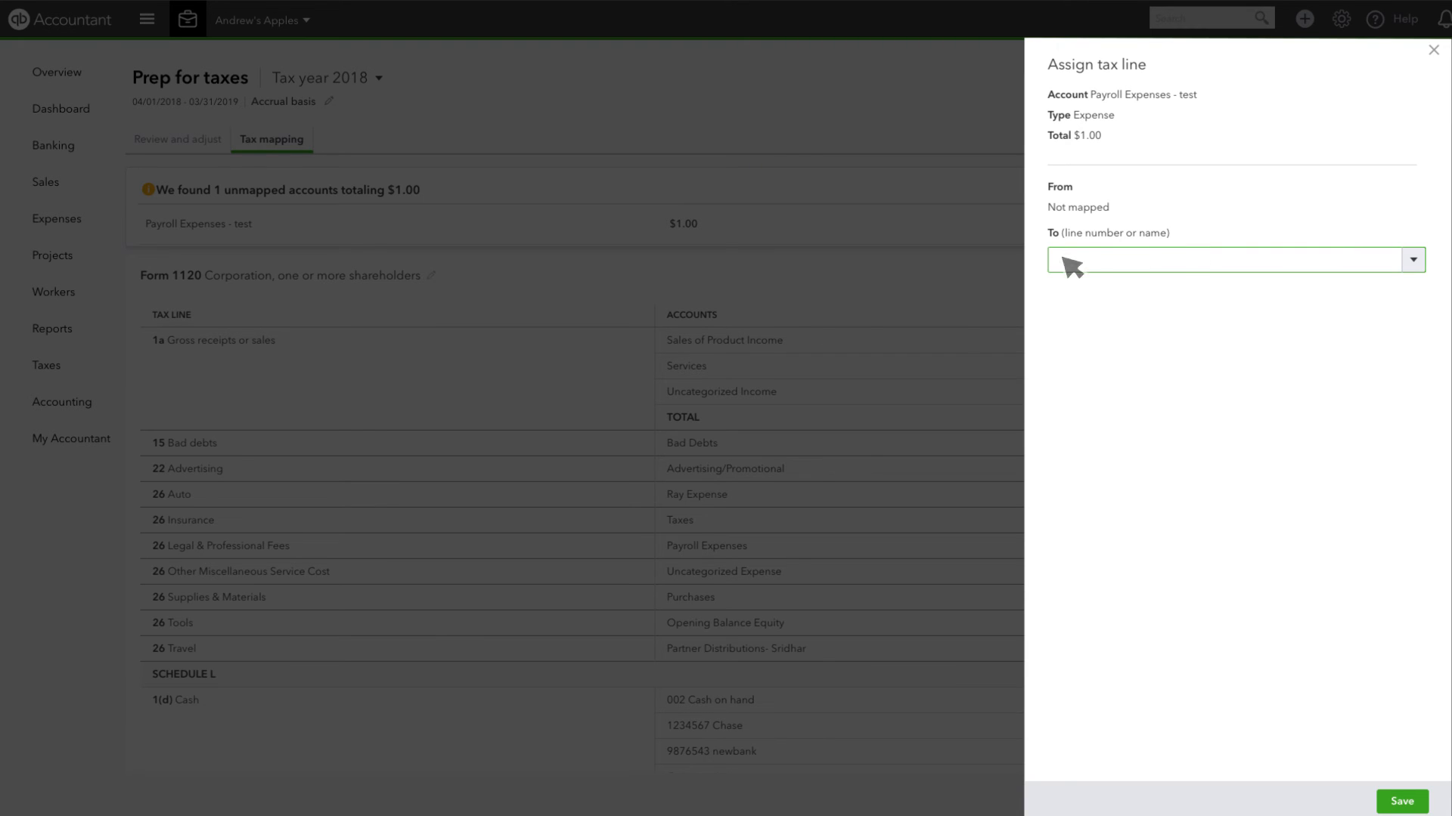
pyautogui.write('rent')
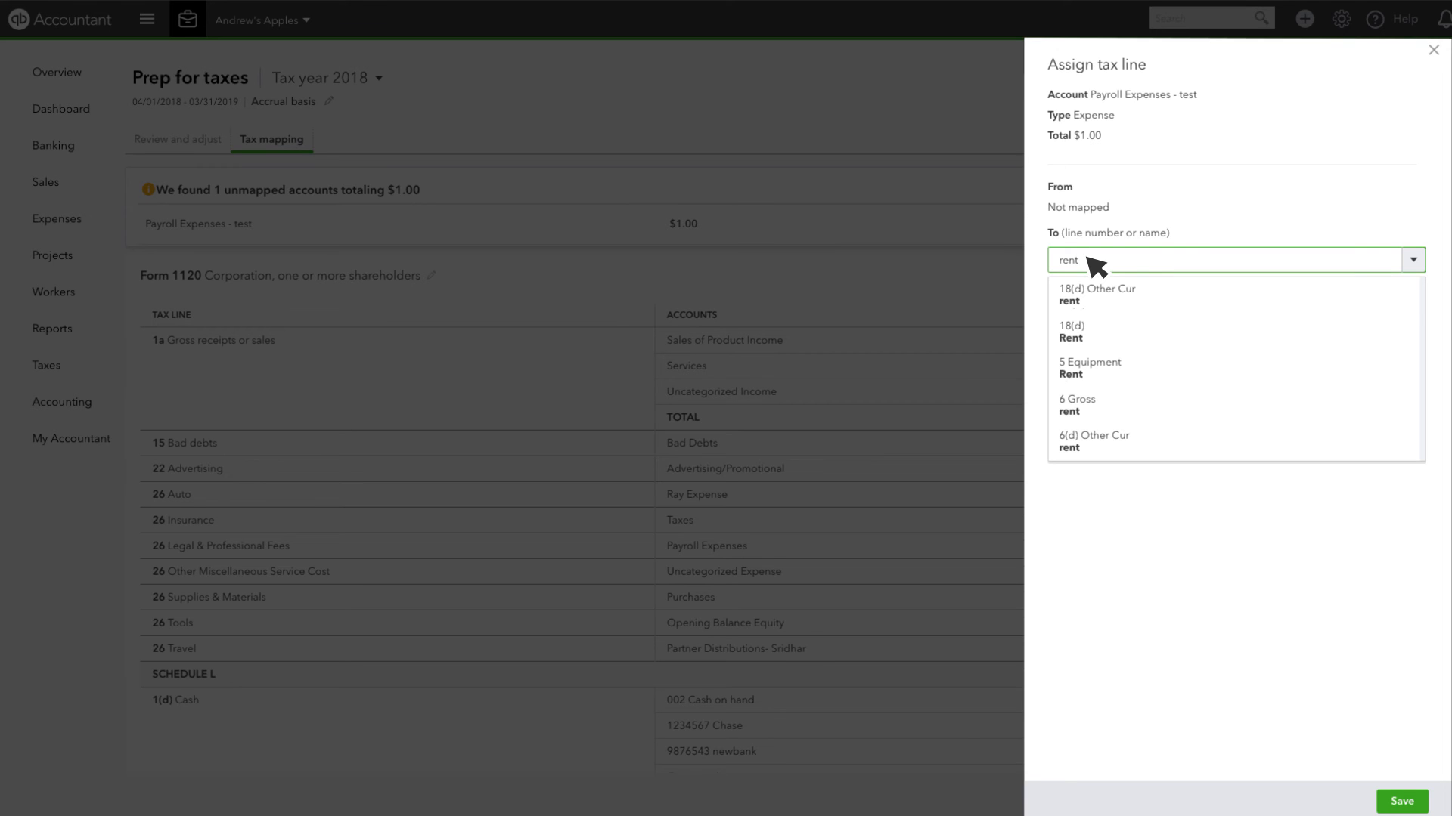
pyautogui.click(1096, 293)
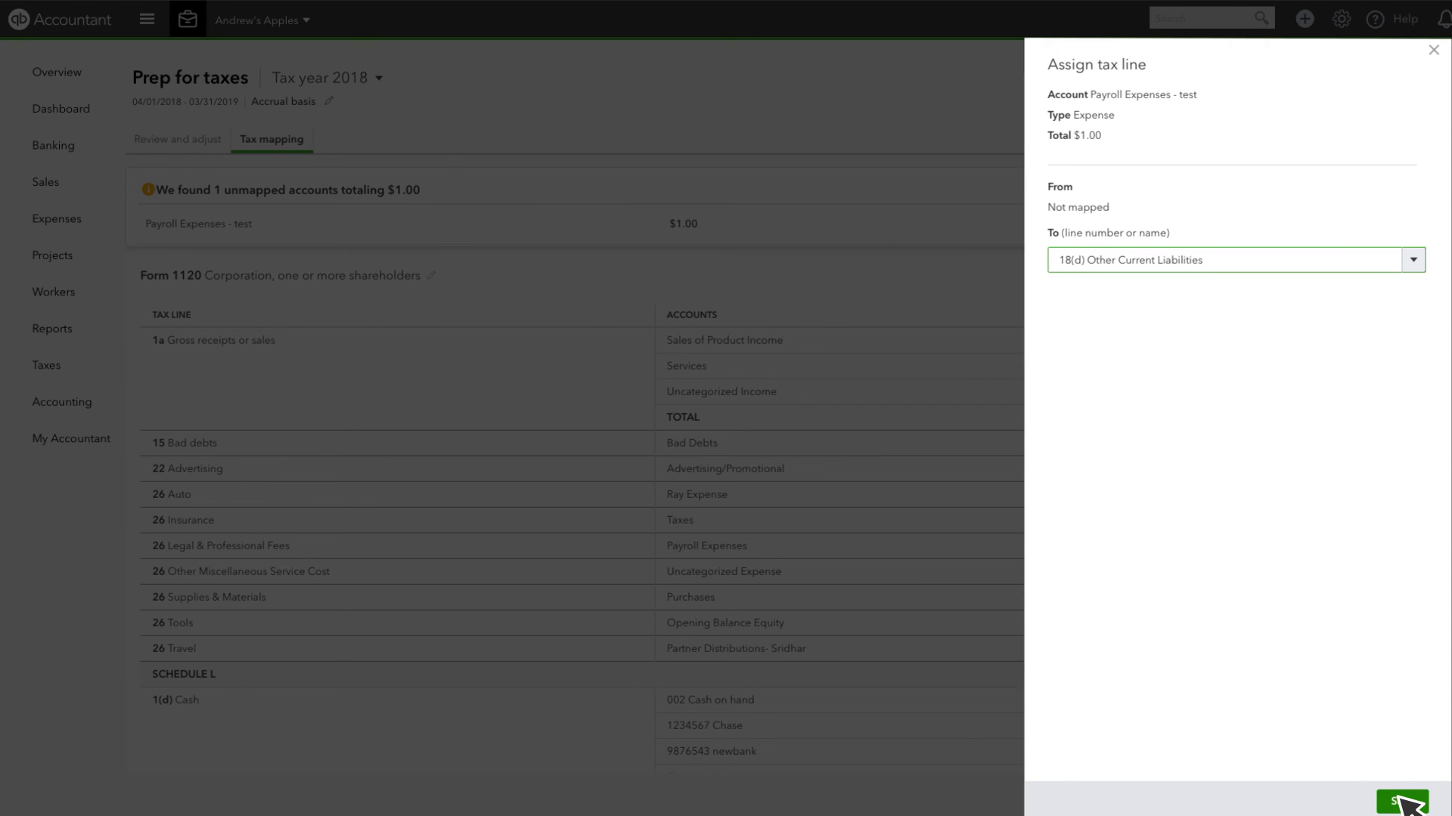
pyautogui.click(1402, 801)
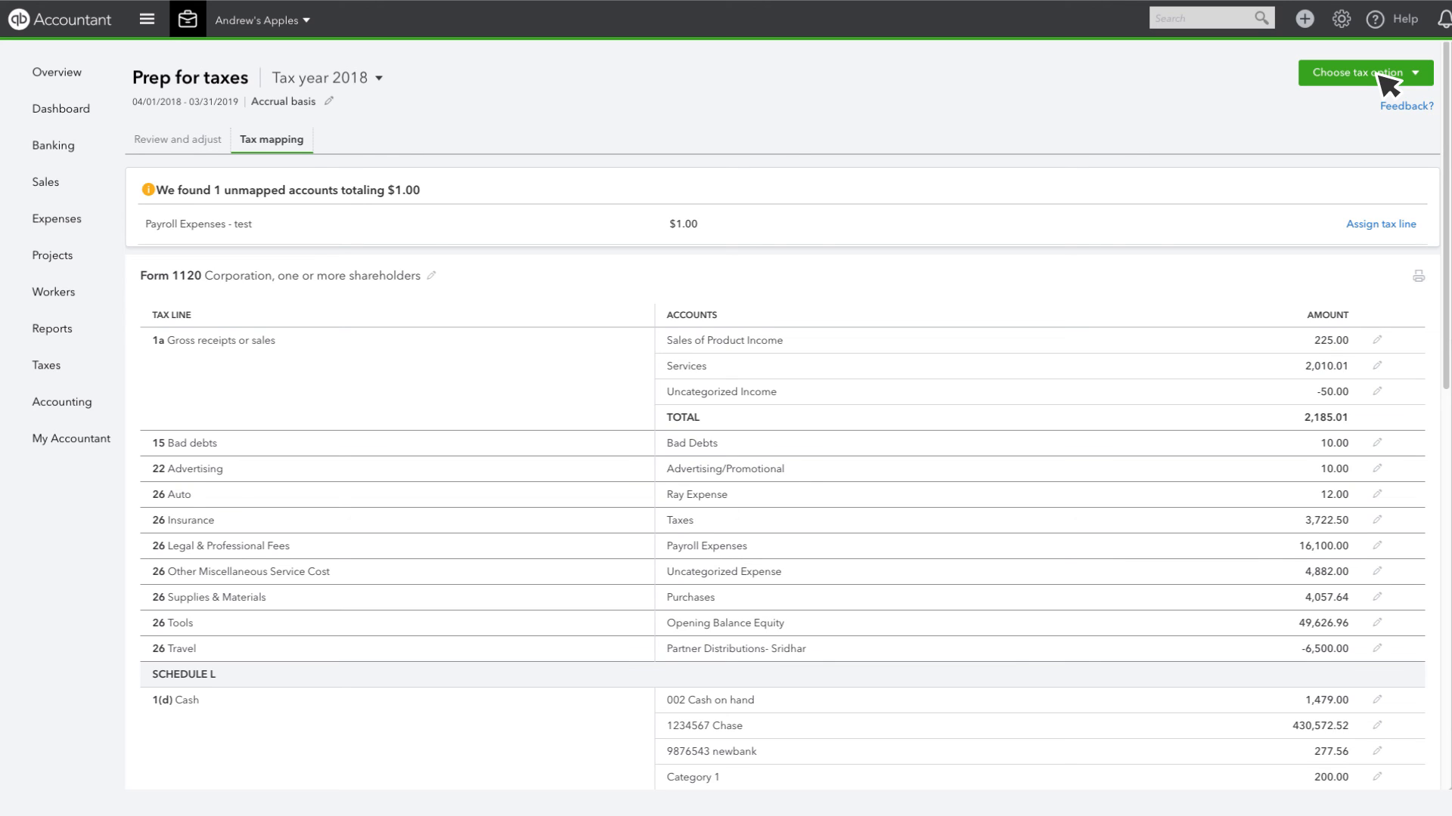
# - Send the tax data to the existing ProConnect return, opening its Schedule C
pyautogui.click(1361, 73)
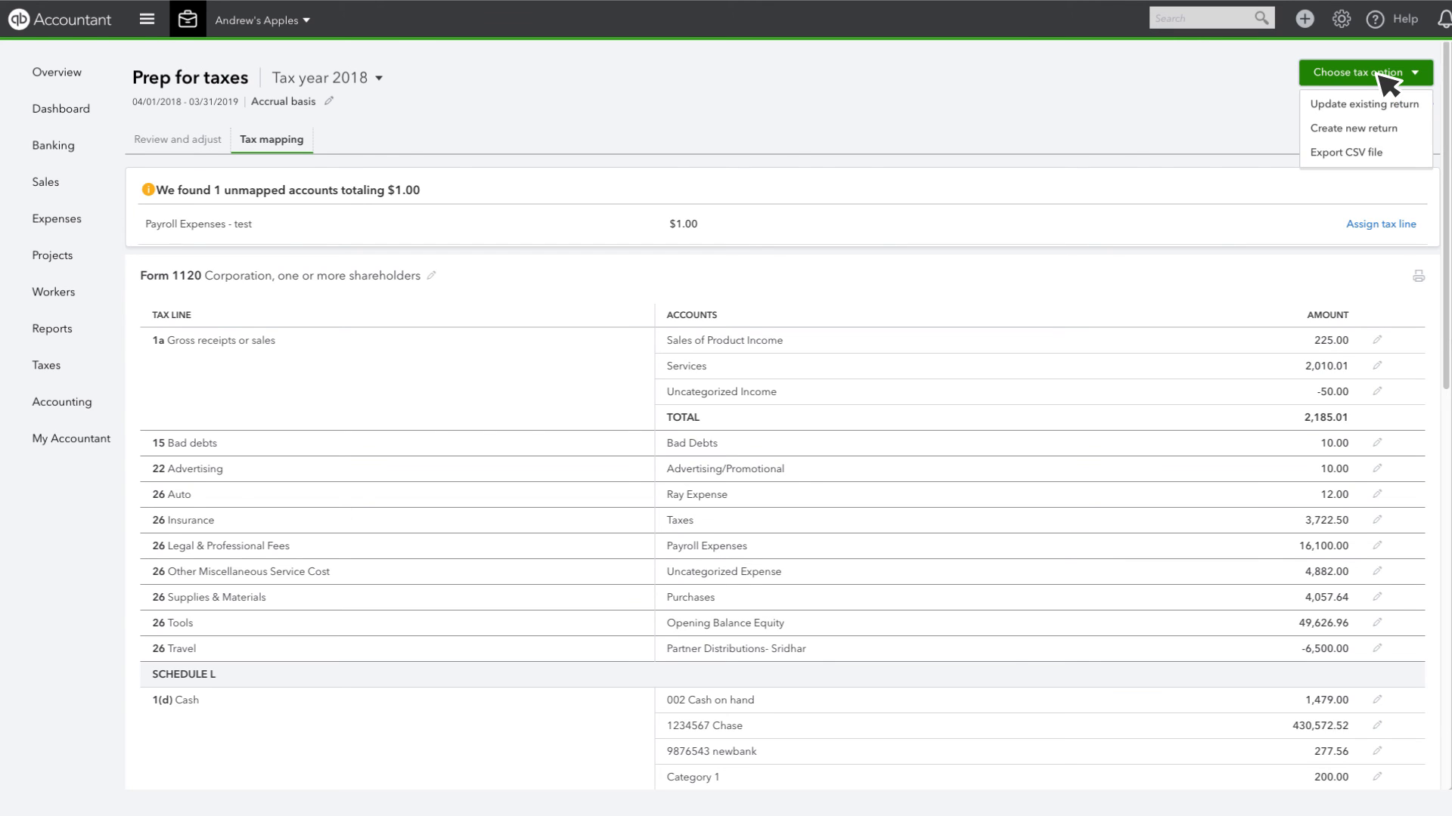
pyautogui.moveTo(1365, 127)
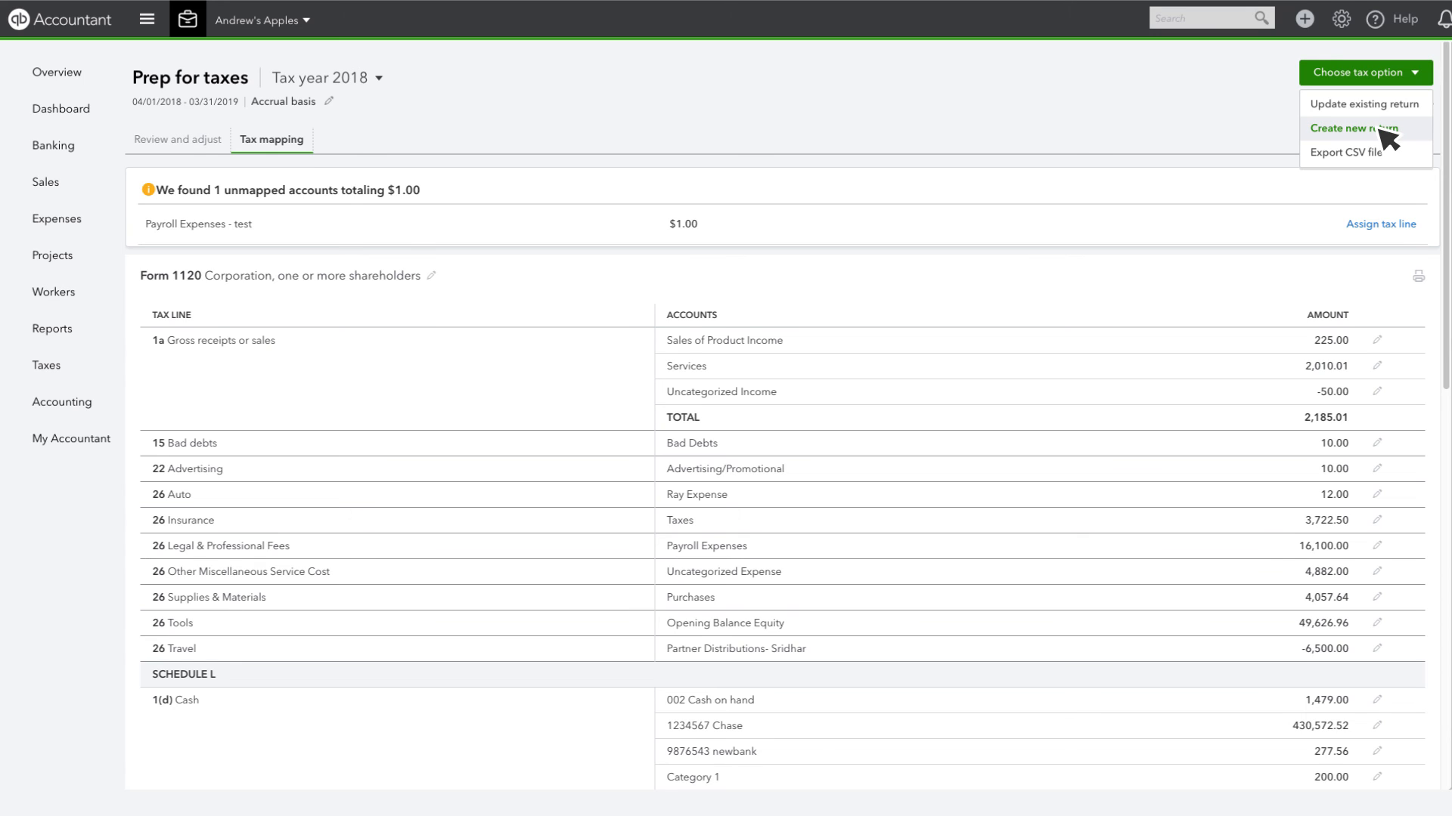
pyautogui.moveTo(1363, 104)
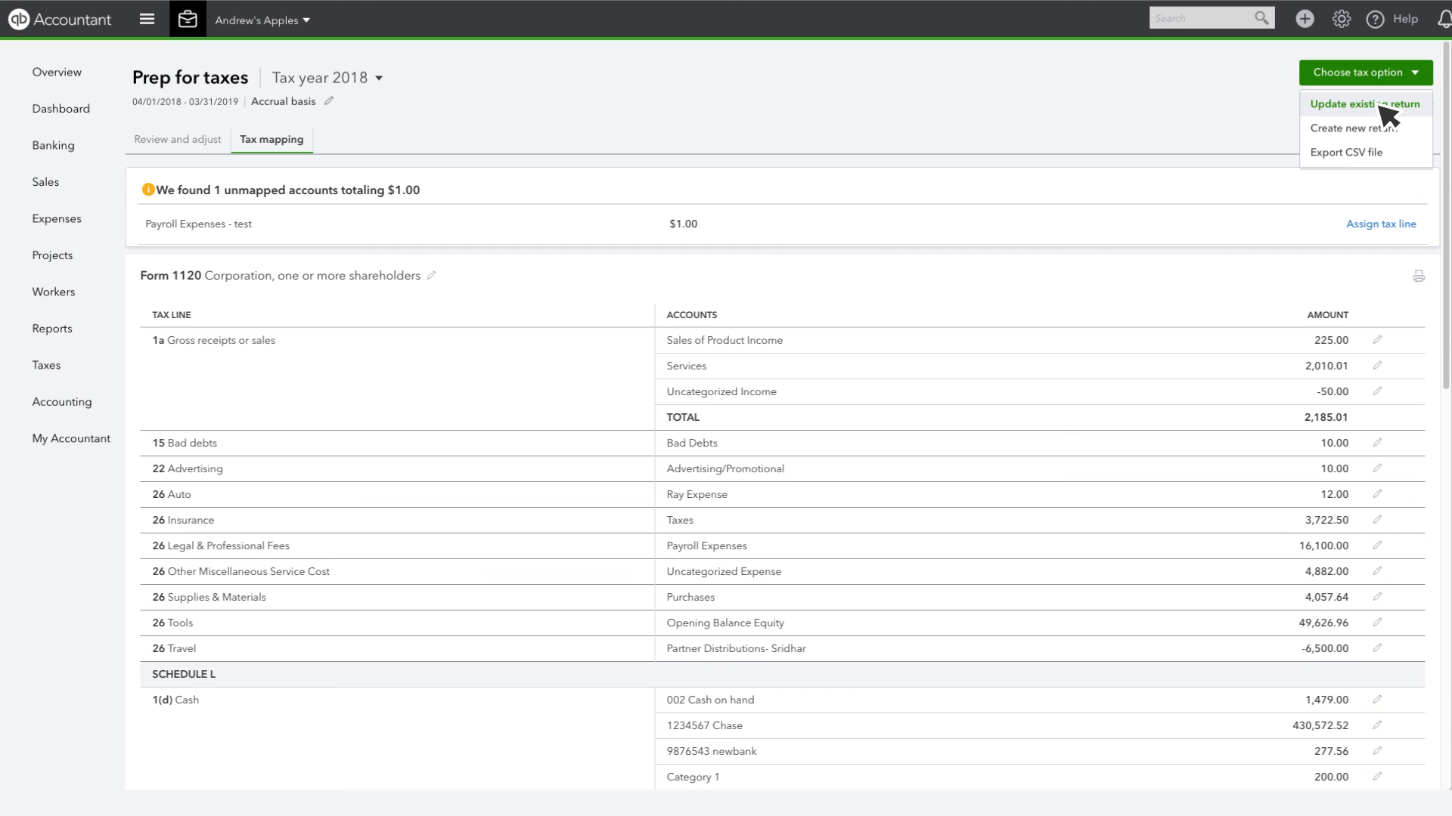
pyautogui.click(1364, 103)
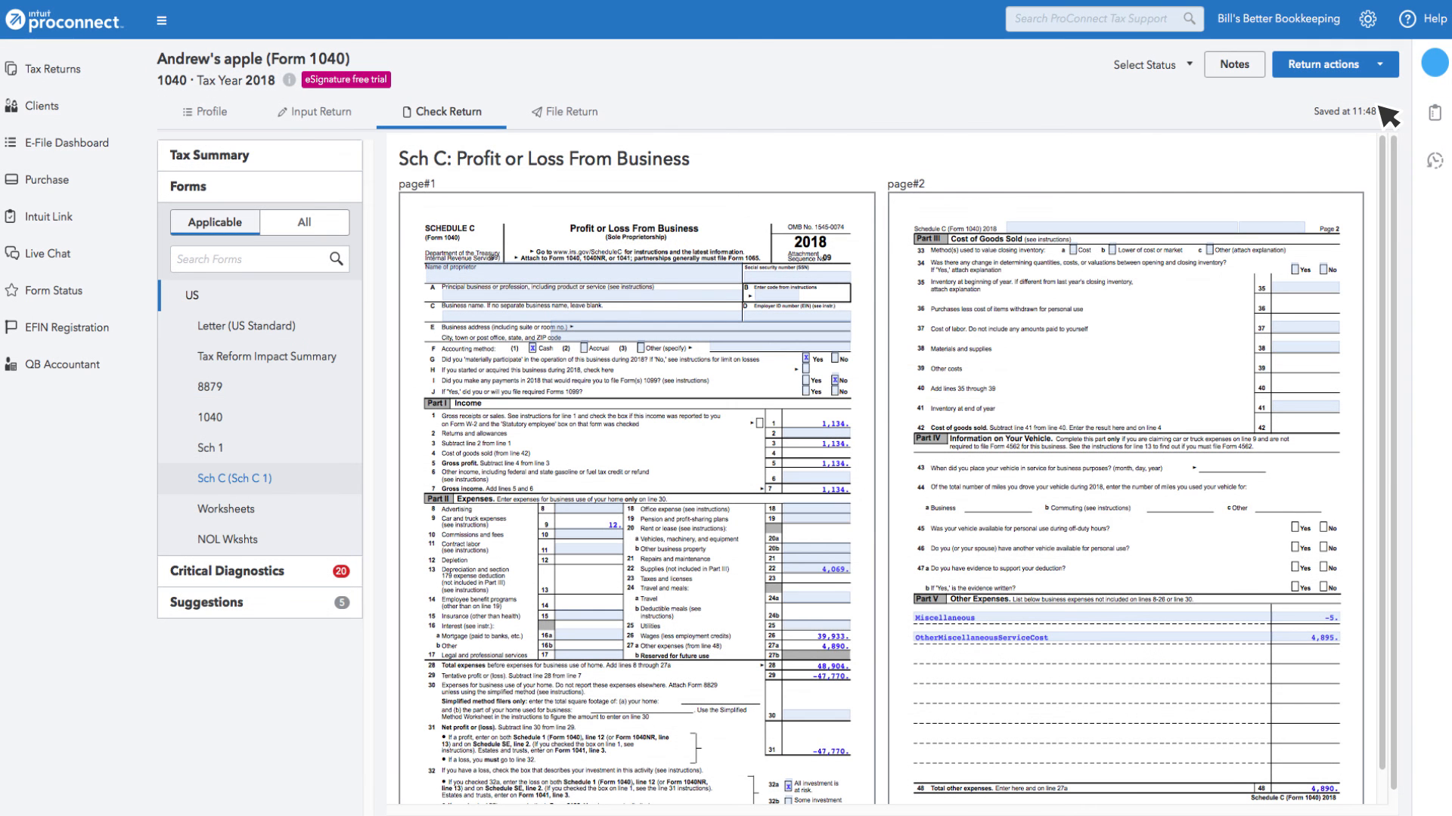